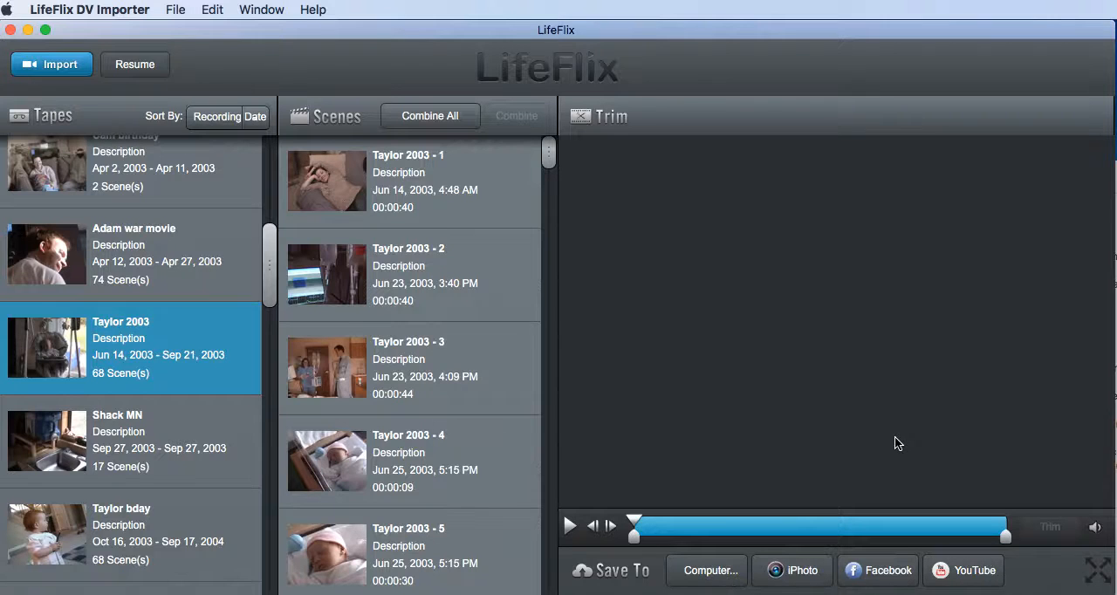
mouse_move(764, 393)
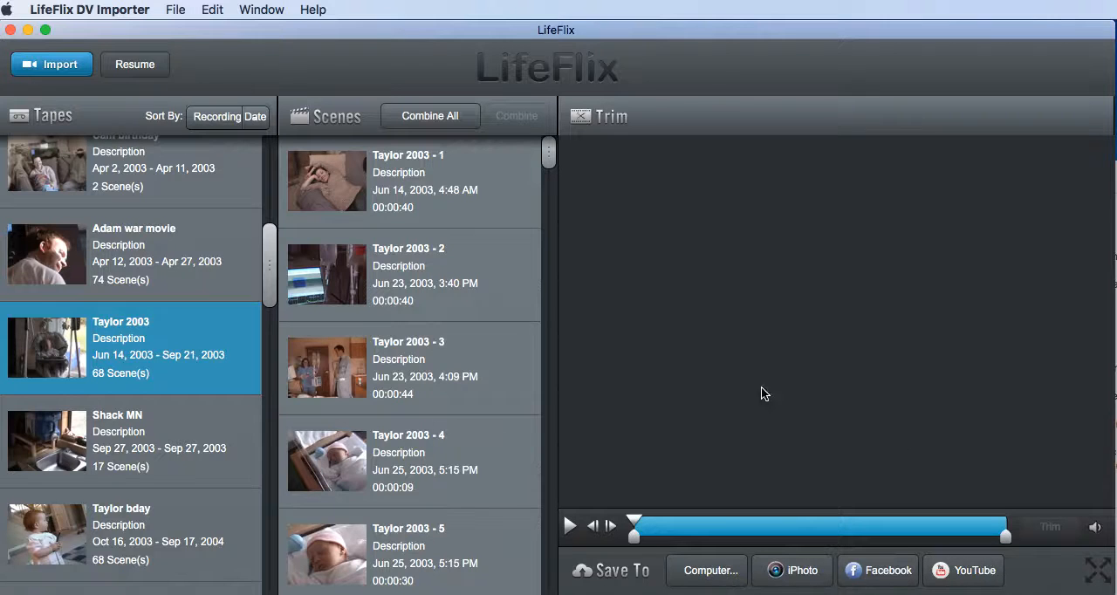
mouse_move(757, 377)
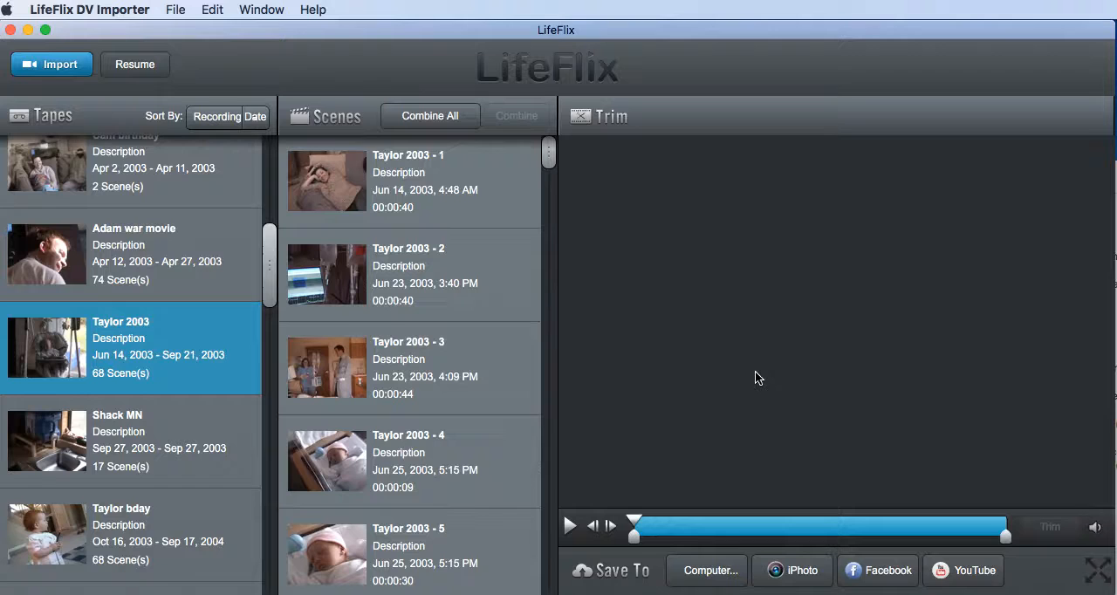
mouse_move(757, 330)
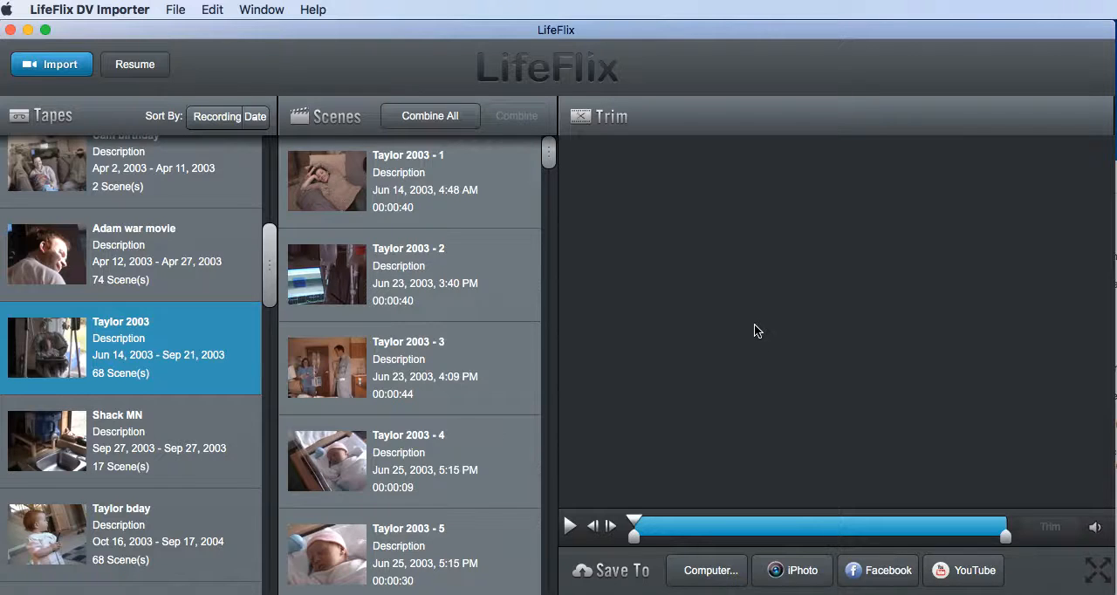
mouse_move(513, 49)
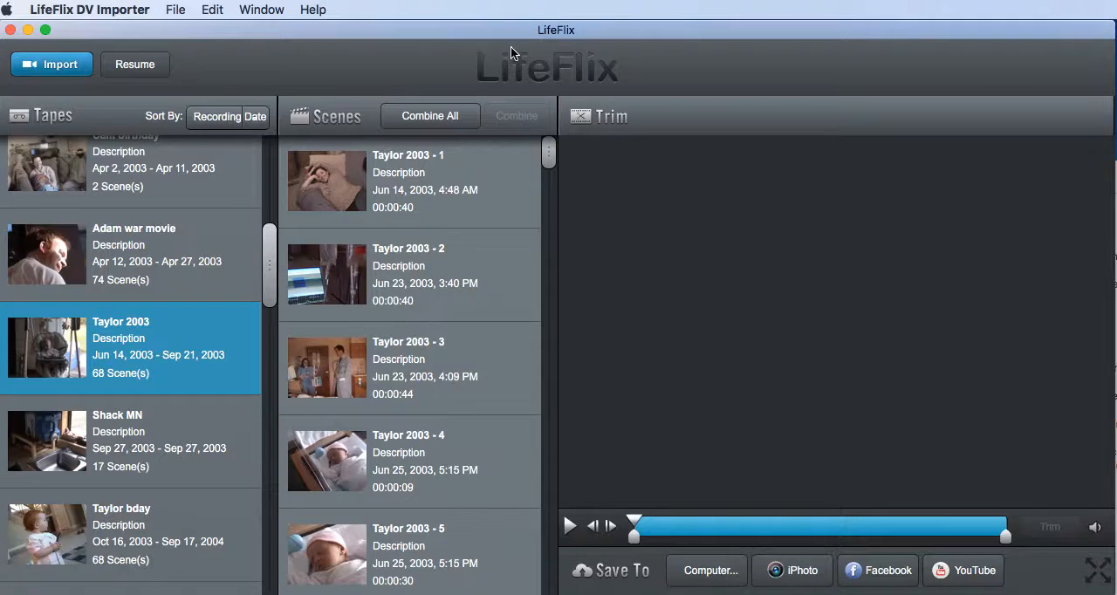
mouse_move(524, 52)
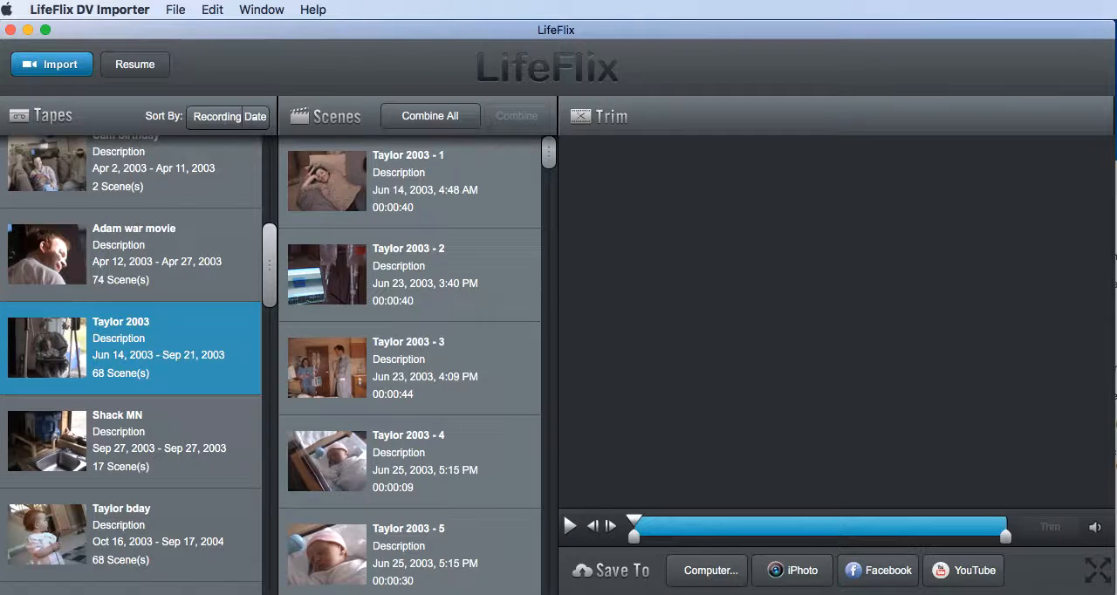
- Browse Finder into Movies > LifeFlix > LifeFlix and select the default Tapes folder
scroll(down, 3)
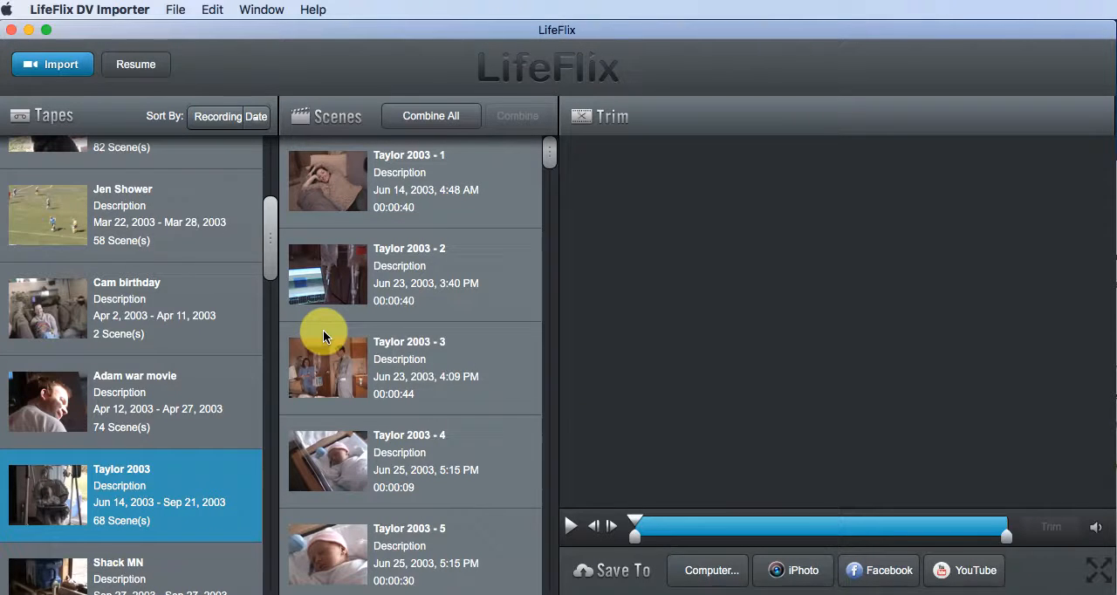
mouse_move(218, 323)
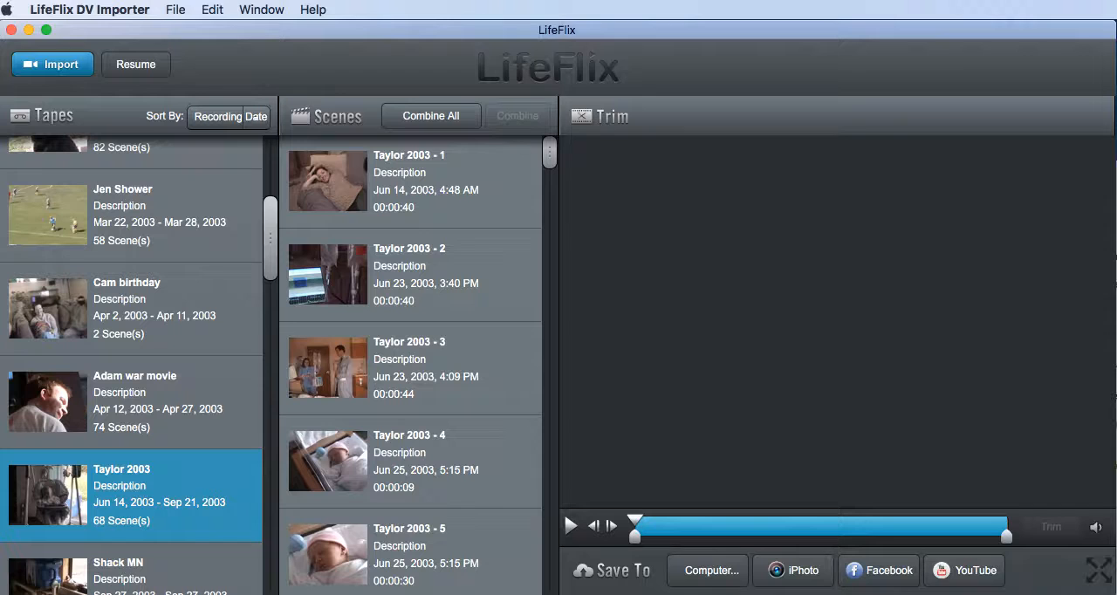
click(708, 569)
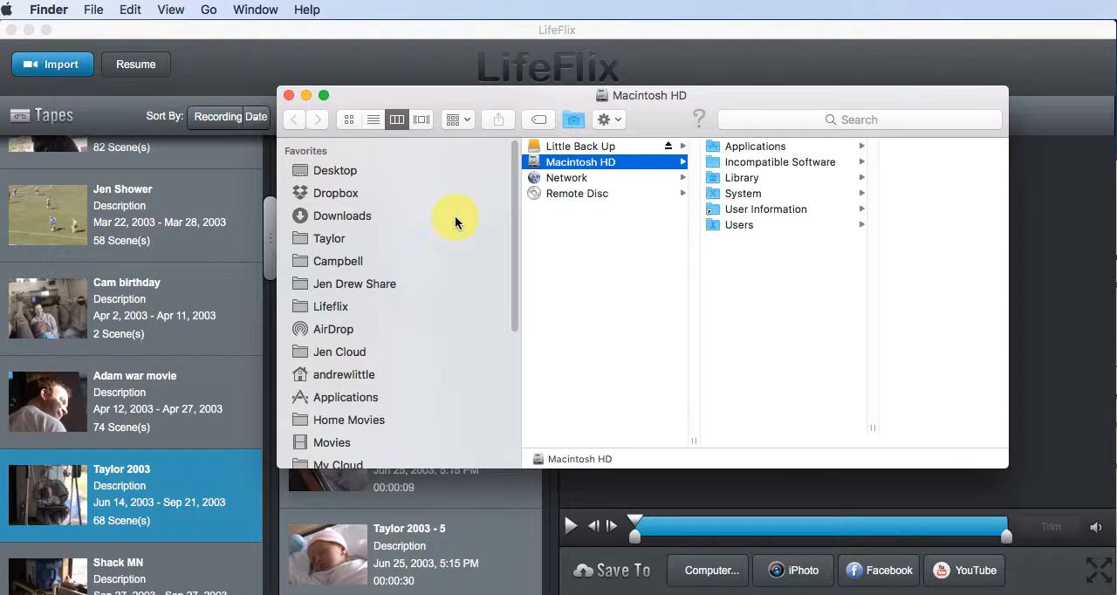
mouse_move(363, 380)
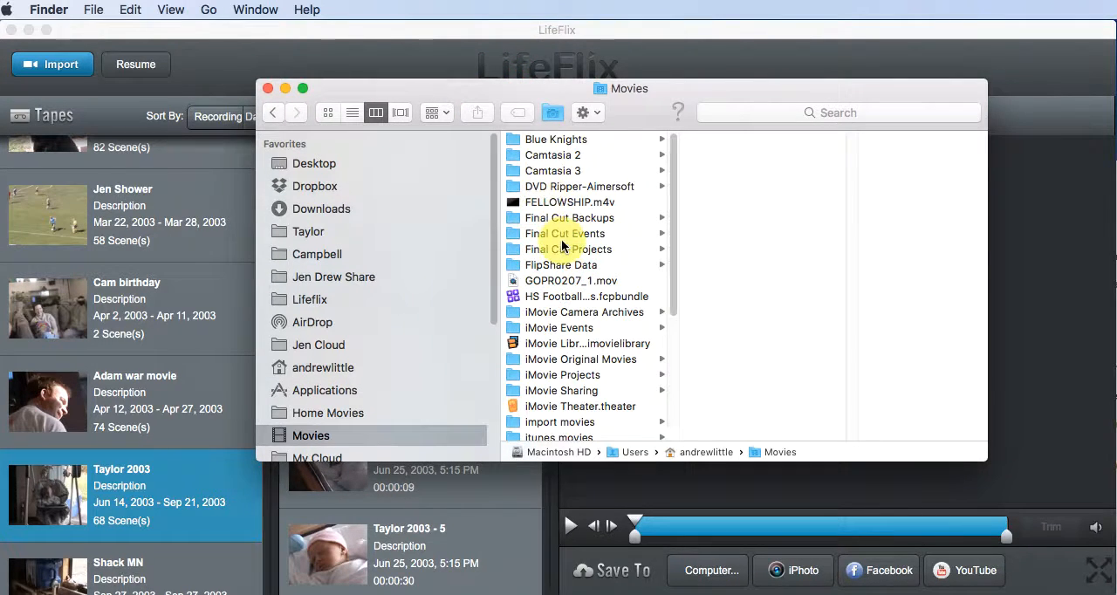
scroll(down, 3)
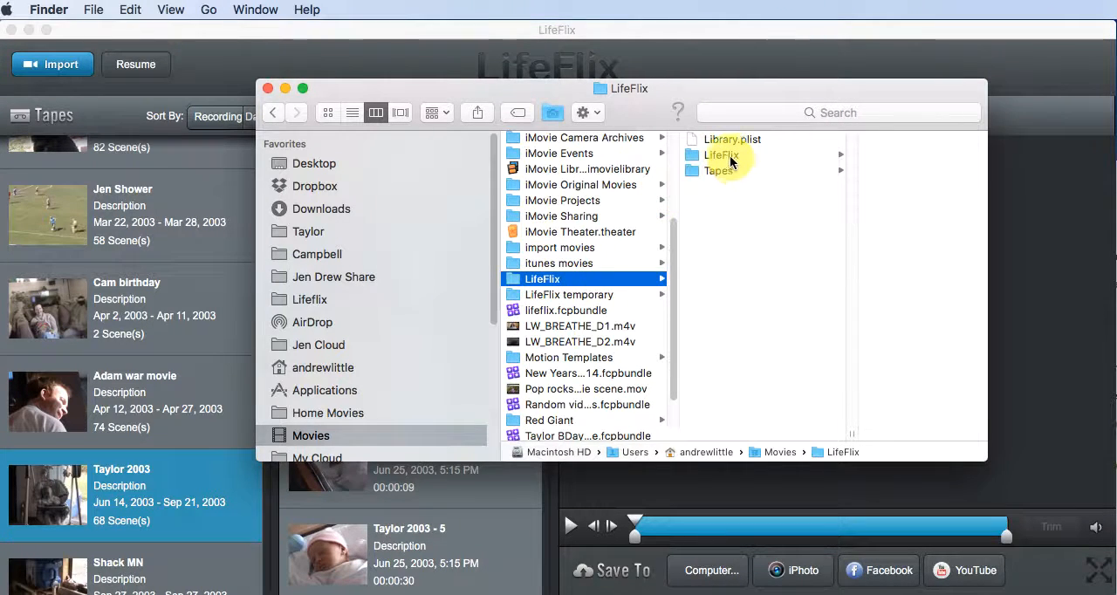
click(719, 154)
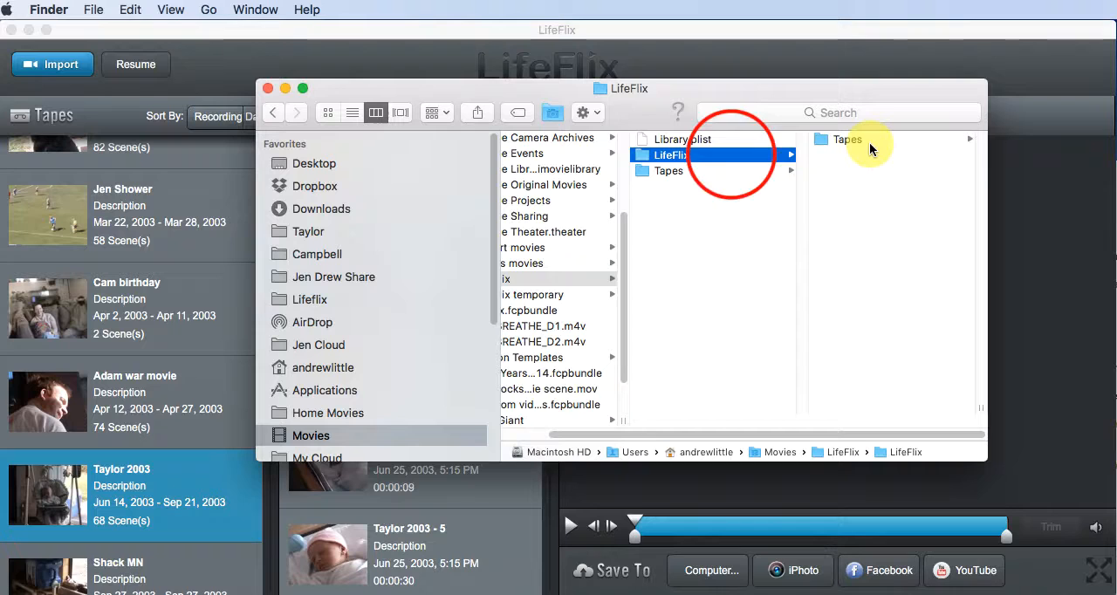
click(844, 139)
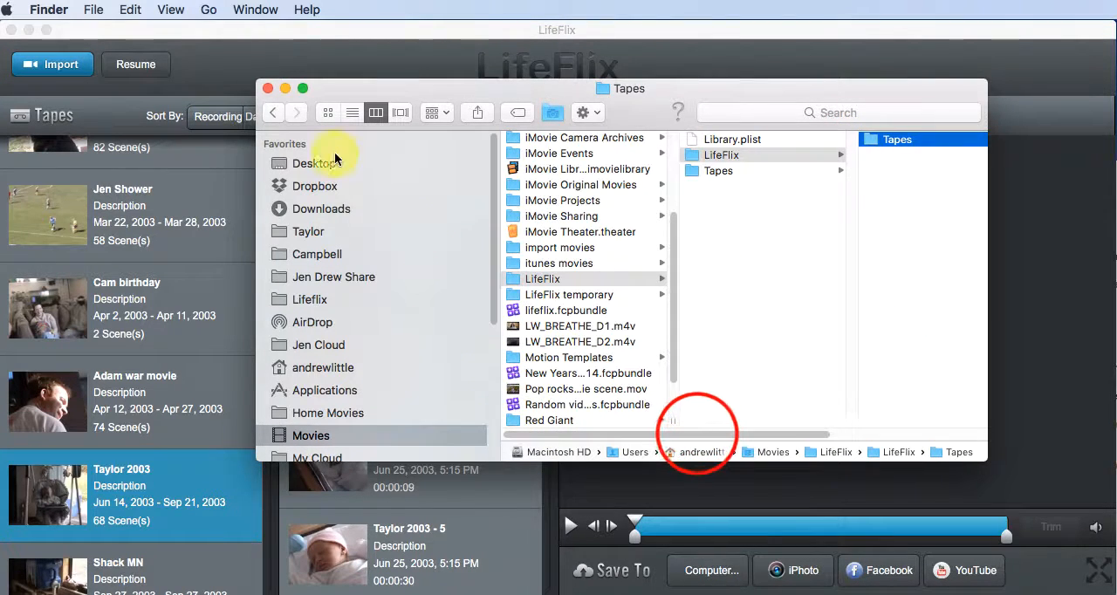
click(269, 87)
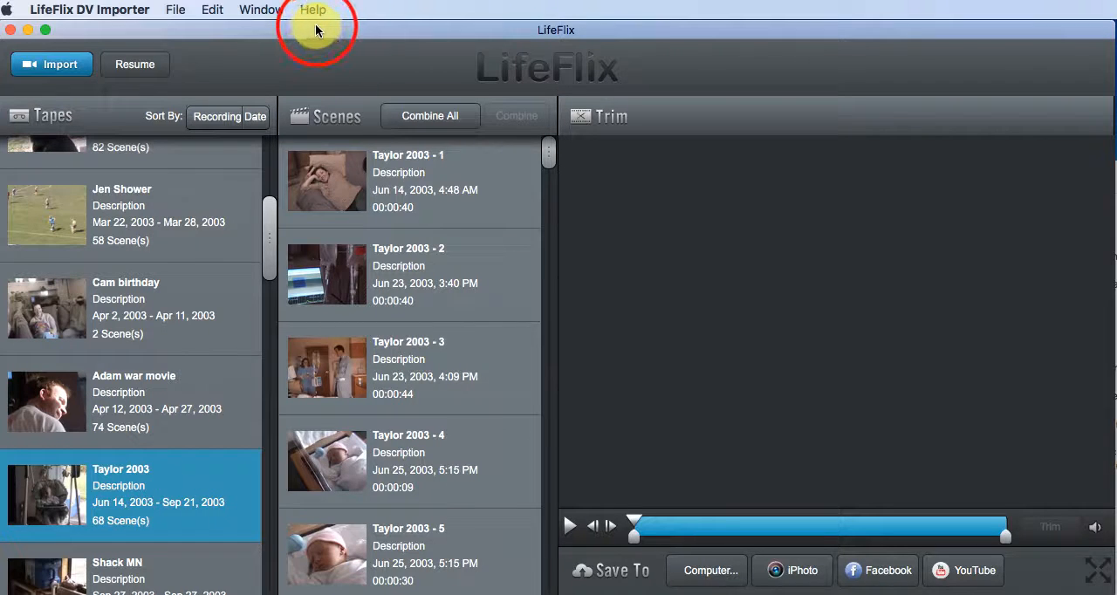
mouse_move(262, 10)
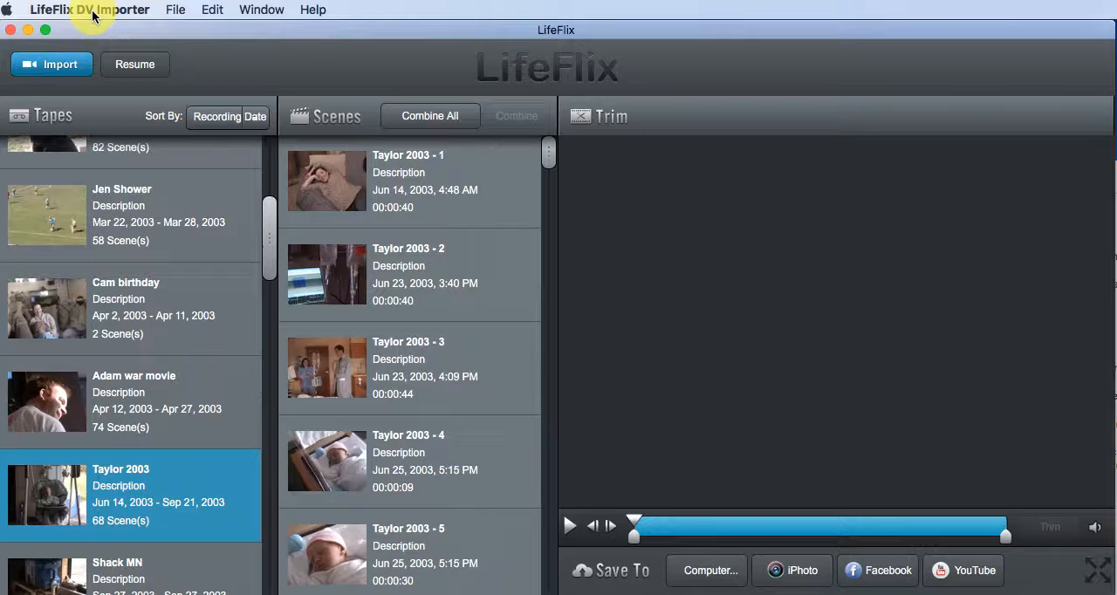
- Bring up Change Videos Folder… from the LifeFlix DV Importer menu
click(89, 11)
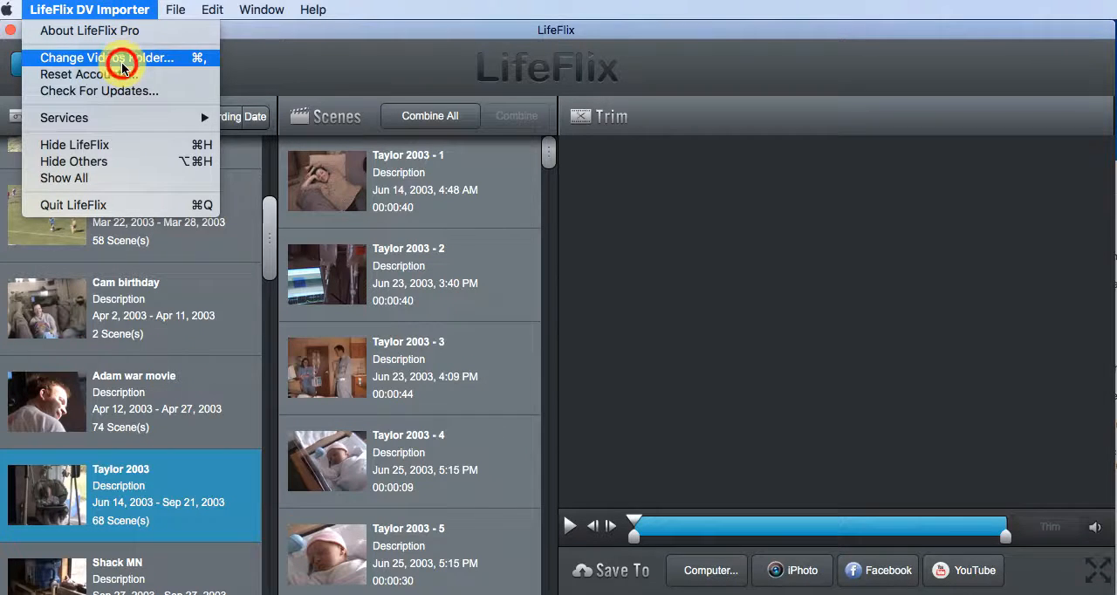
click(104, 58)
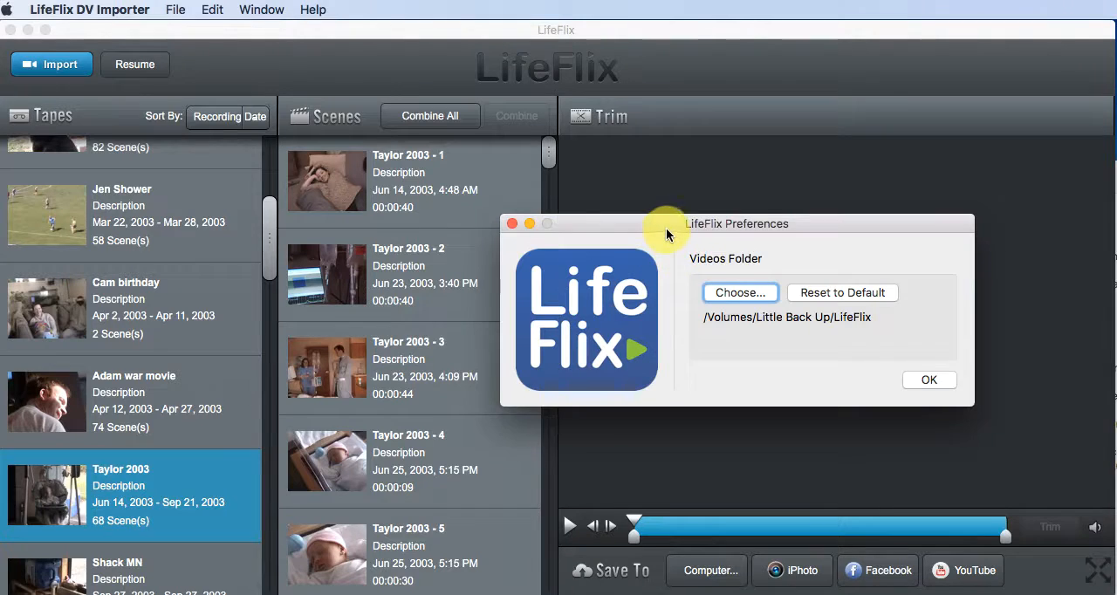
- Choose the LifeFlix folder on the Little Back Up drive as the videos folder
click(740, 293)
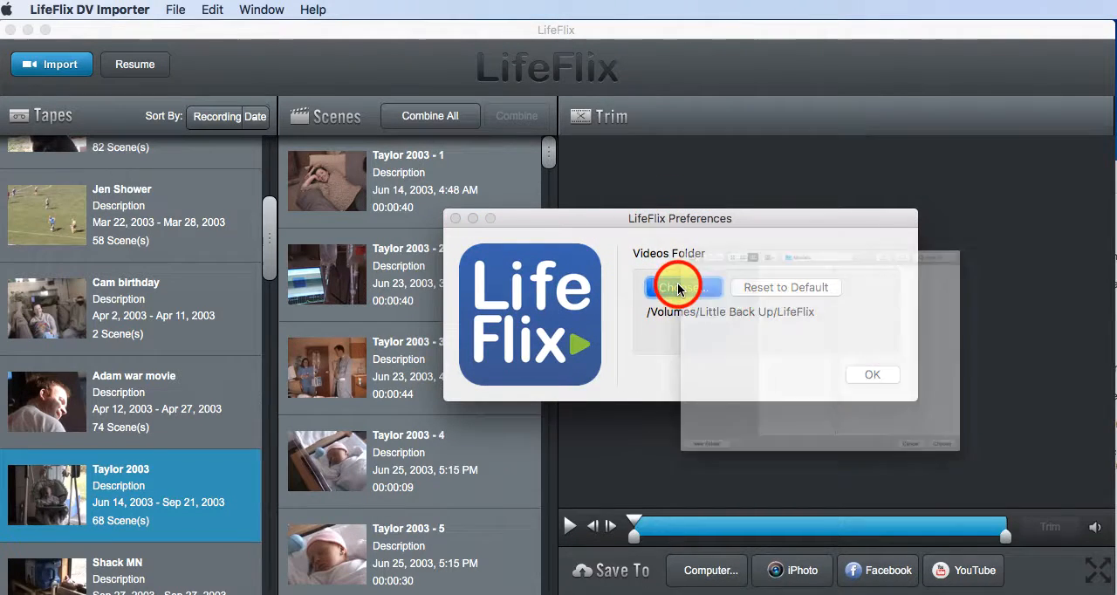
click(684, 286)
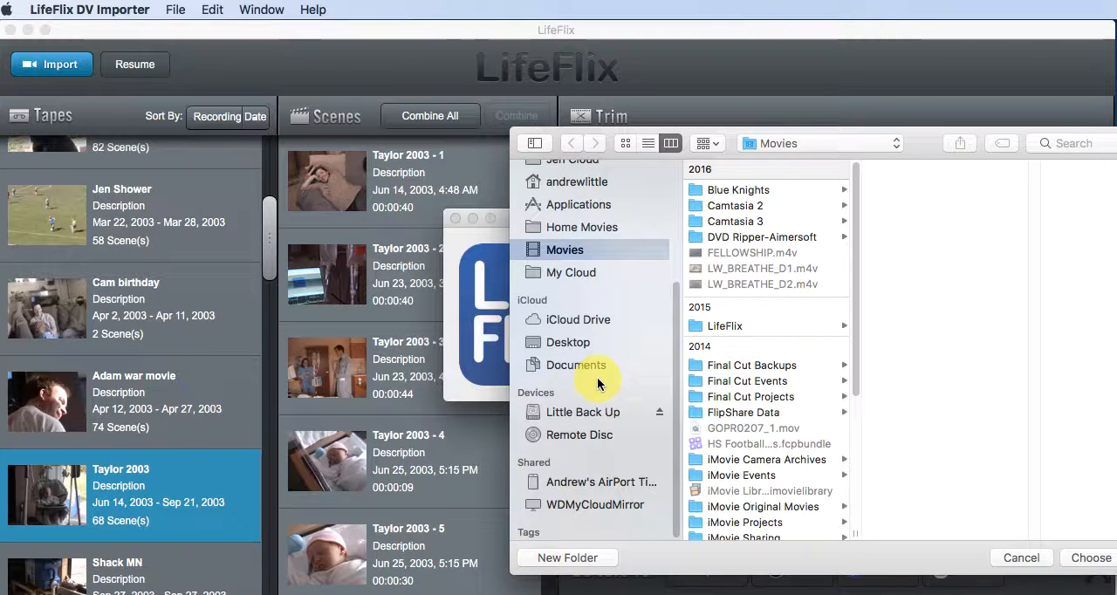
mouse_move(869, 213)
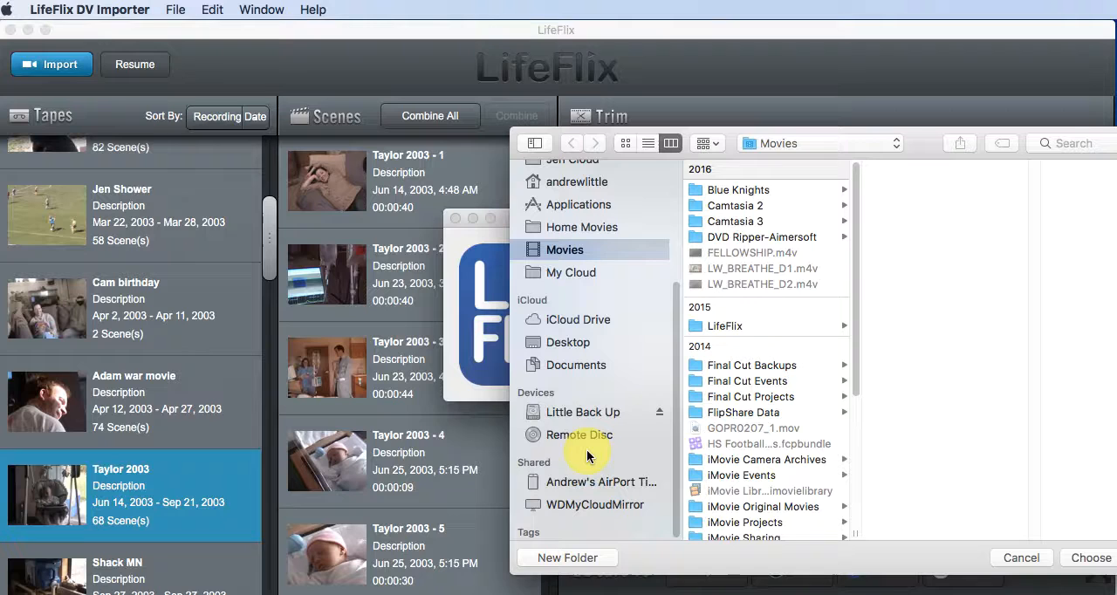
click(583, 412)
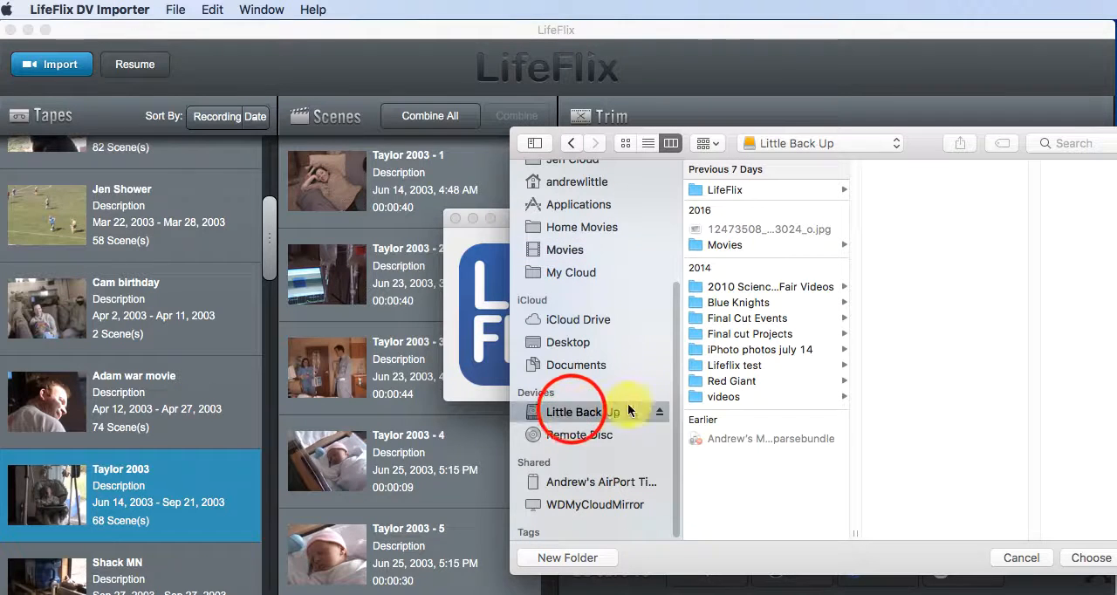
click(1089, 559)
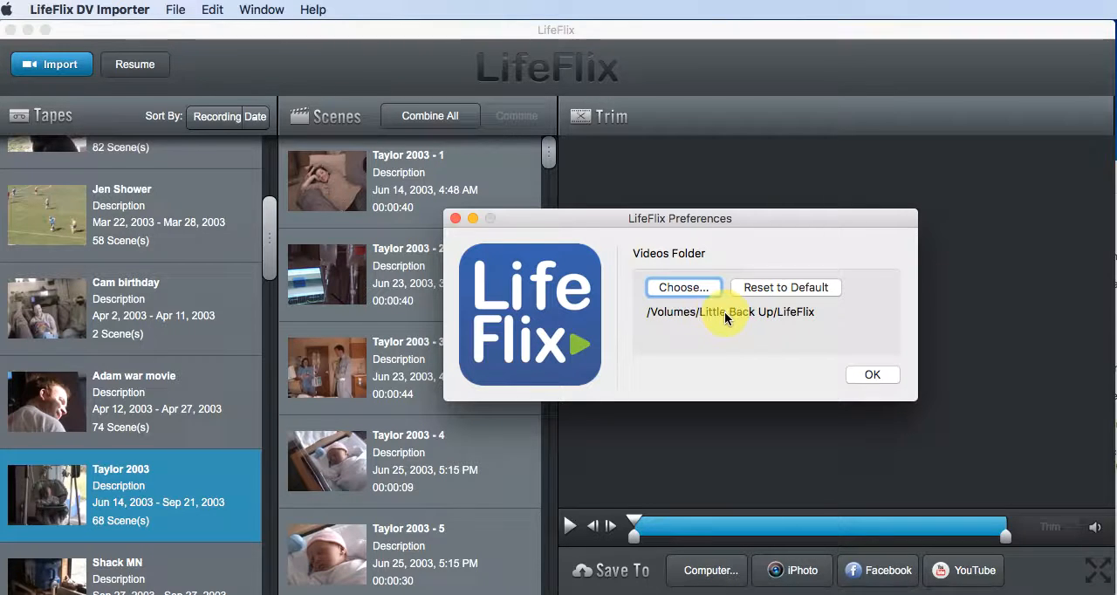
mouse_move(786, 312)
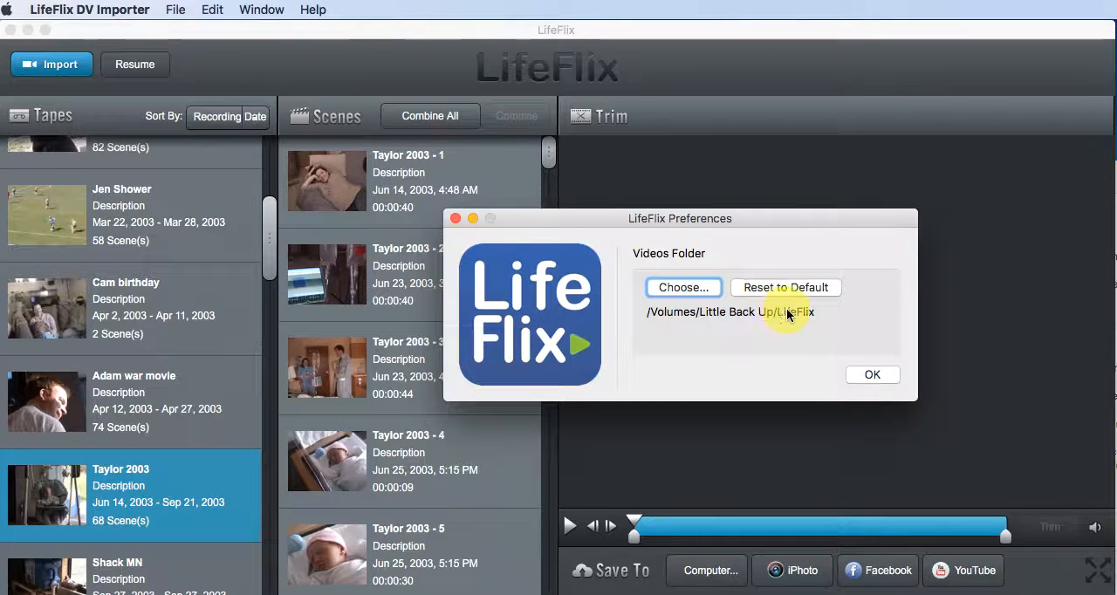
- Confirm the Little Back Up/LifeFlix videos folder with OK, dismissing Preferences
click(873, 374)
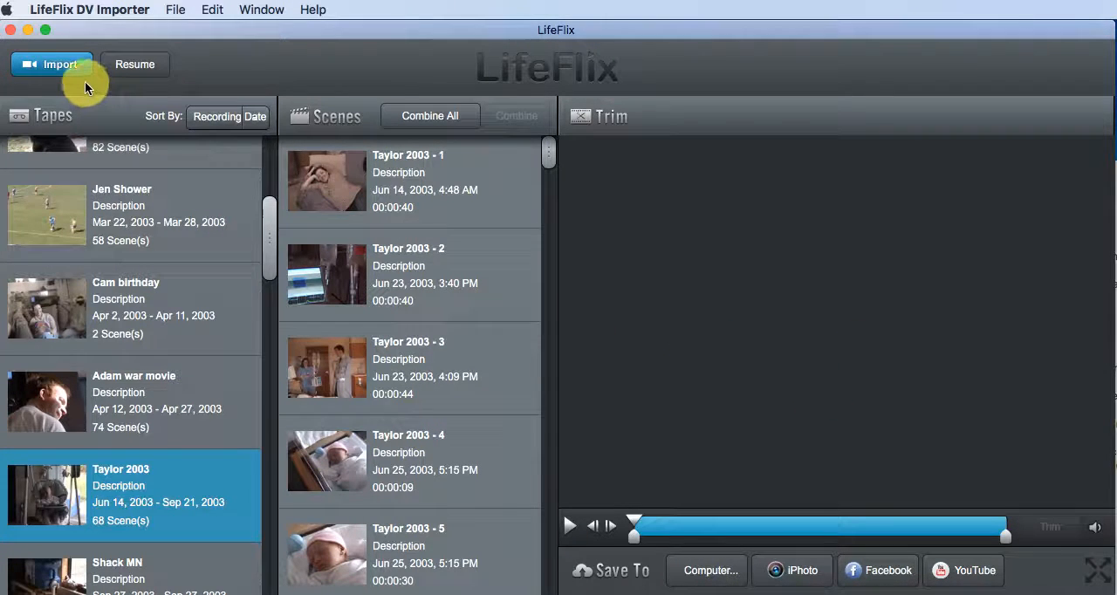
mouse_move(931, 80)
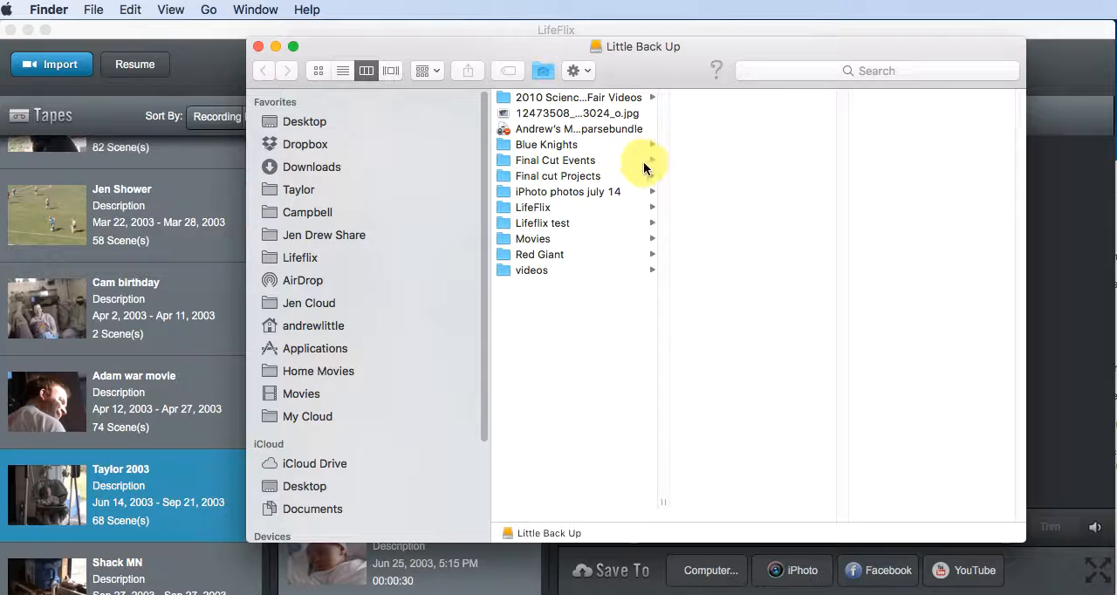
- View the Little Back Up drive's folders in Finder, then return to LifeFlix
click(534, 208)
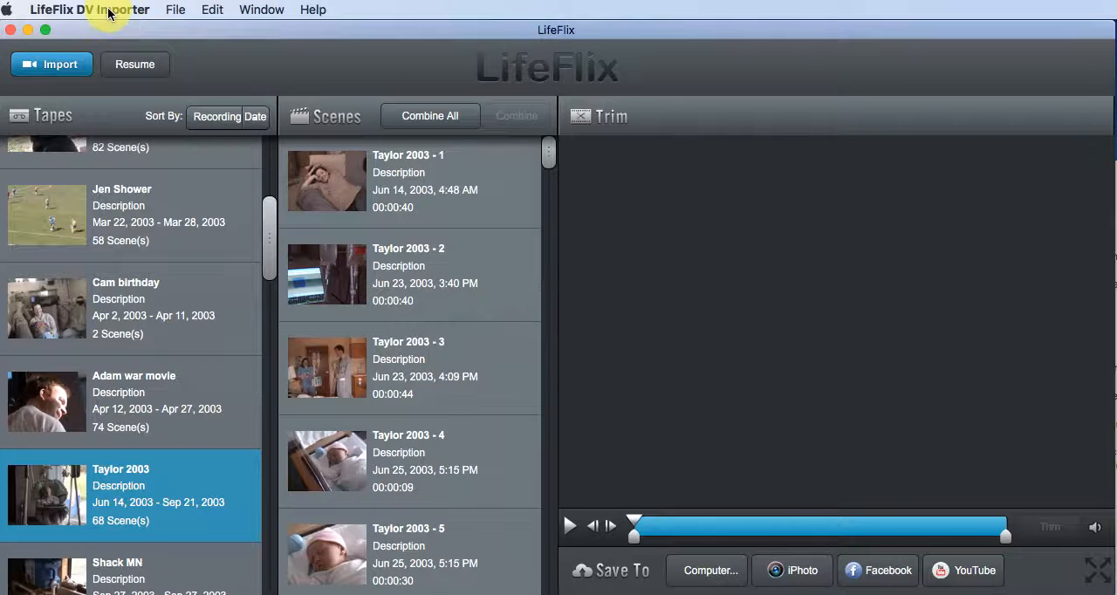
click(89, 10)
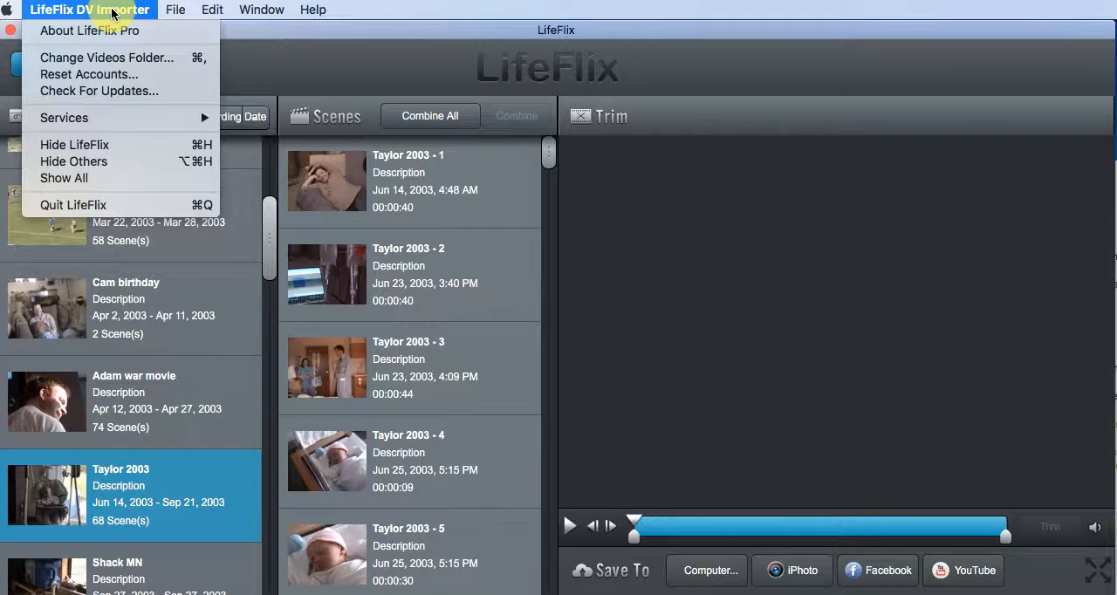
mouse_move(106, 57)
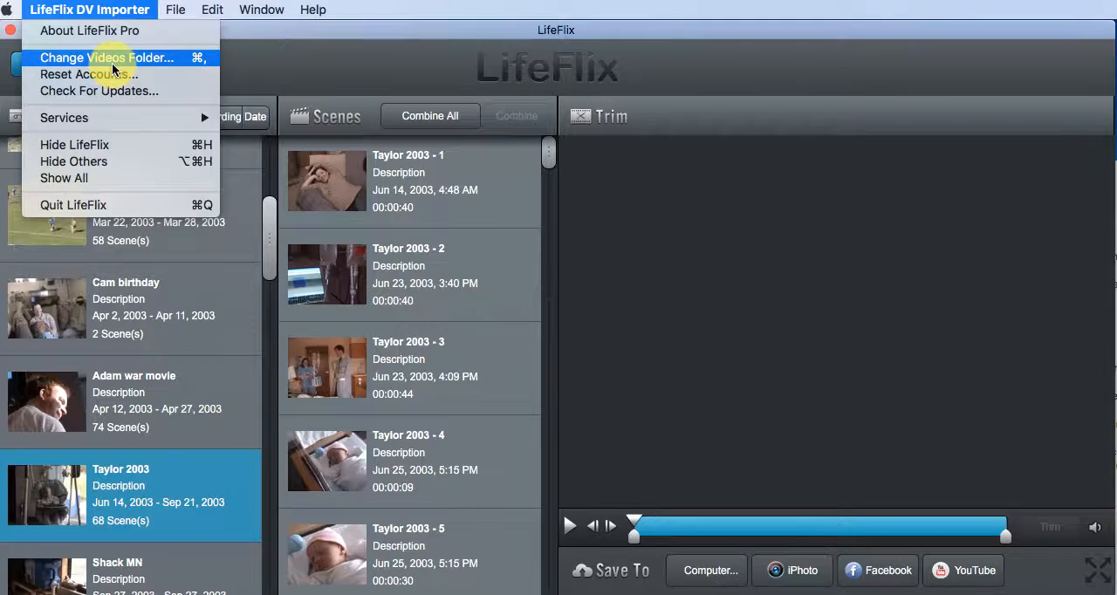
click(106, 57)
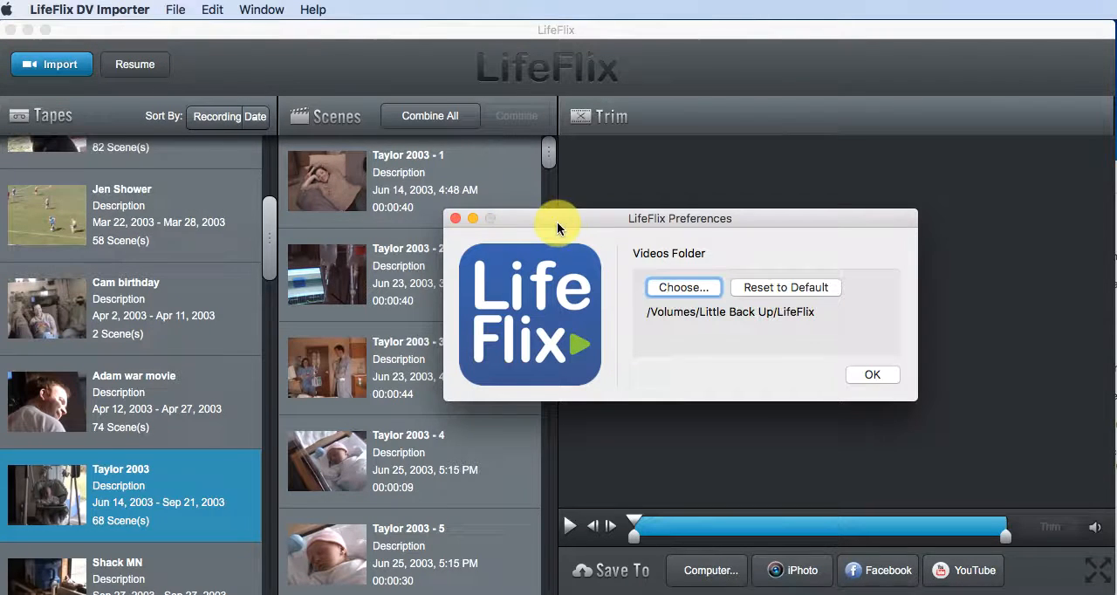
click(91, 11)
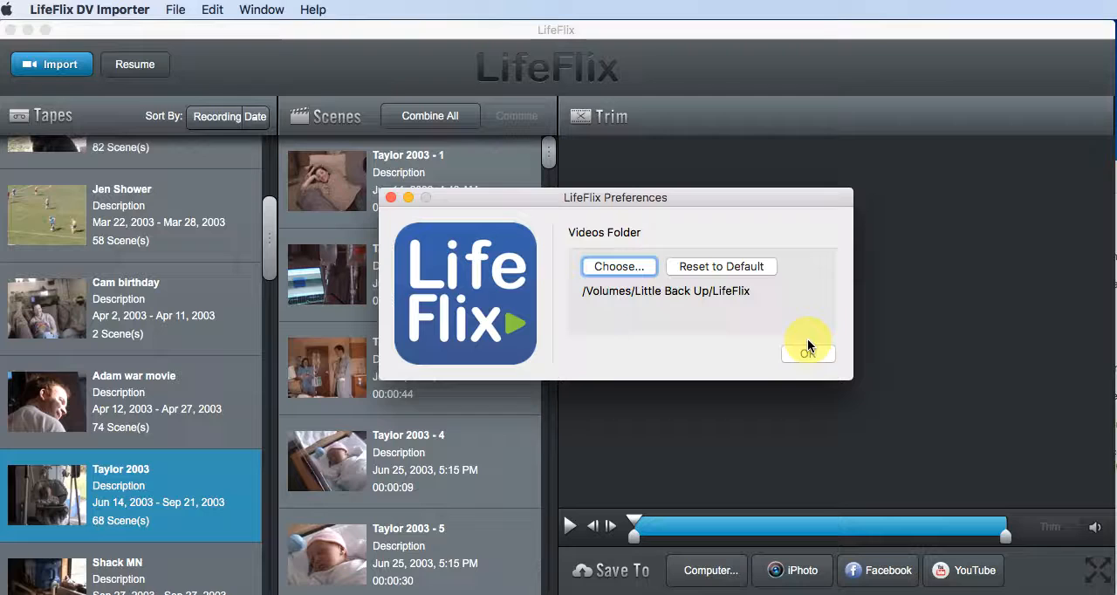
click(806, 353)
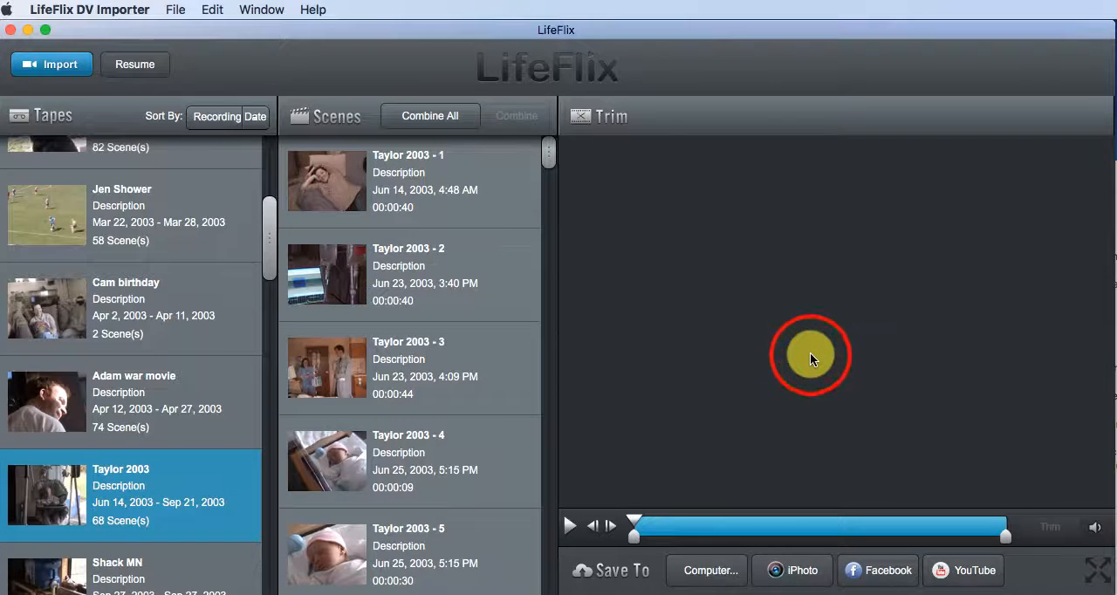